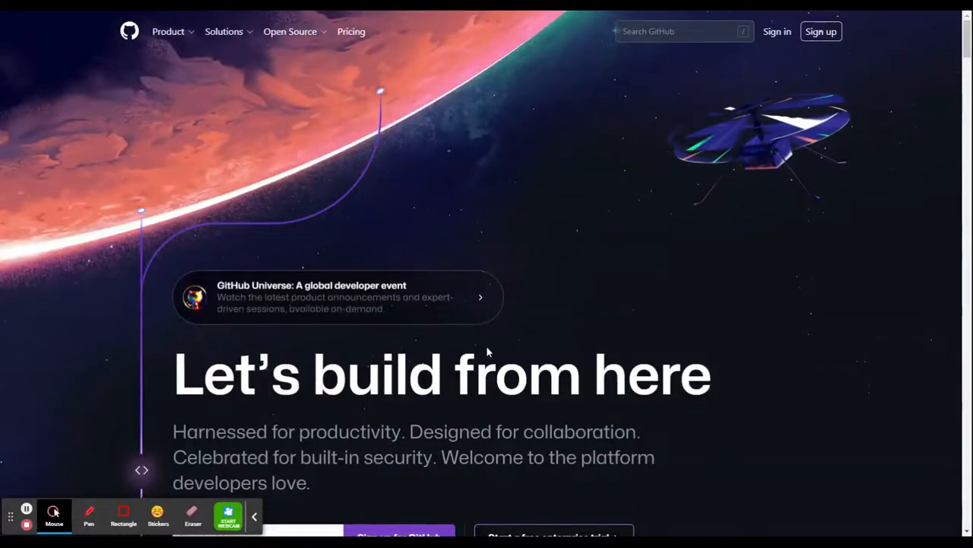
mouse_move(669, 351)
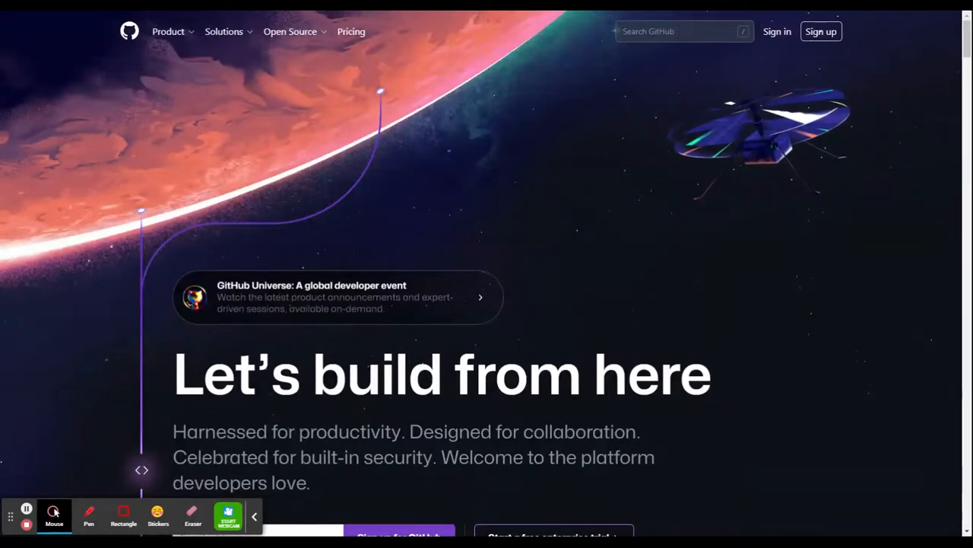
mouse_move(424, 137)
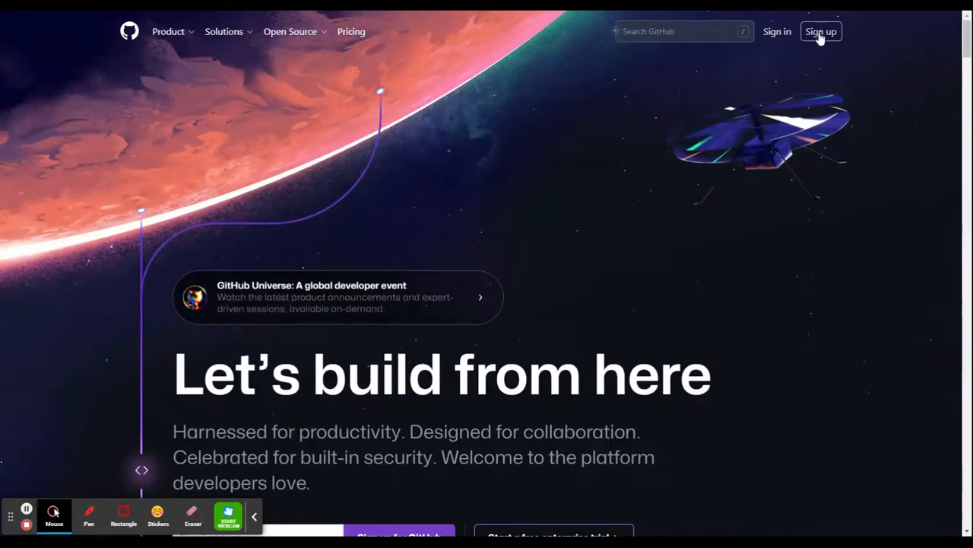
Start a new GitHub account by entering an email address and continuing past the email step.
click(820, 31)
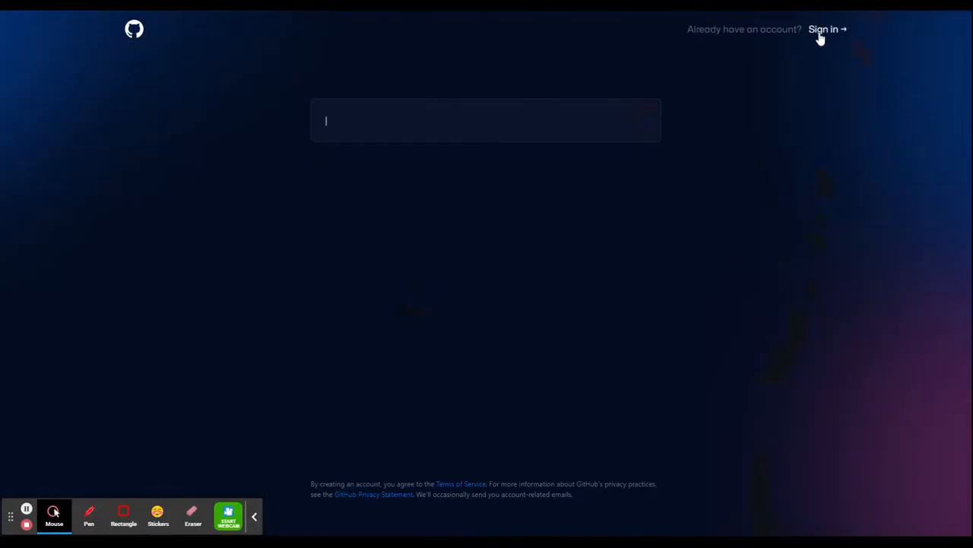
text(Welcome to GitHub!)
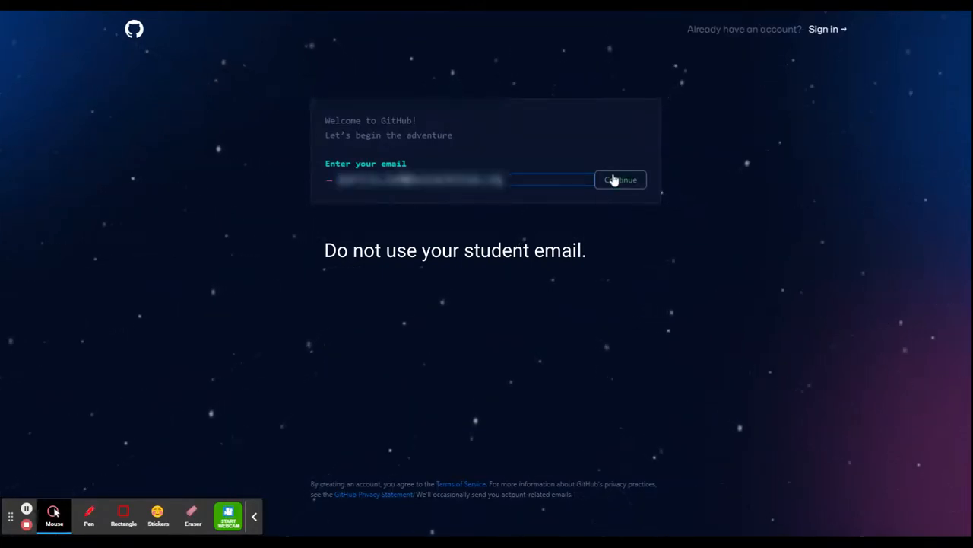
click(620, 180)
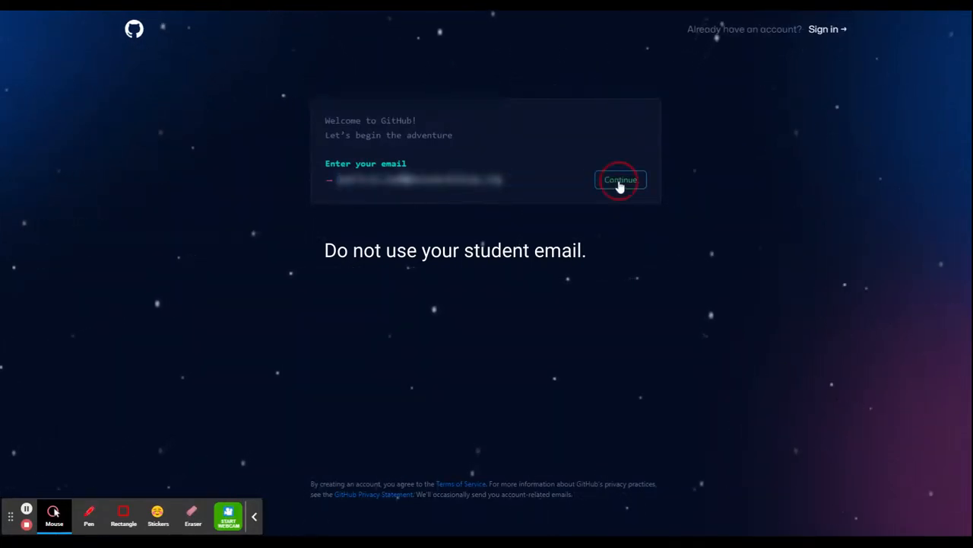
click(620, 180)
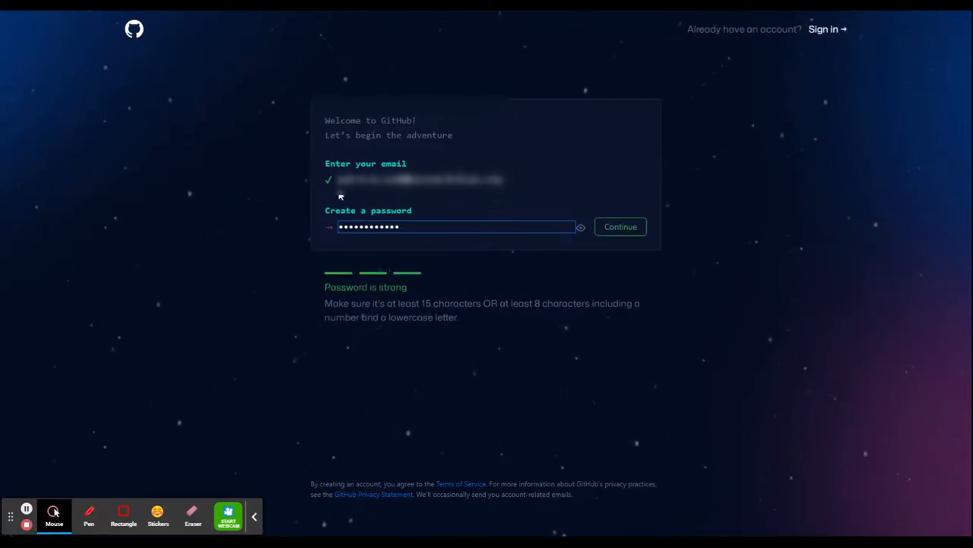
mouse_move(776, 218)
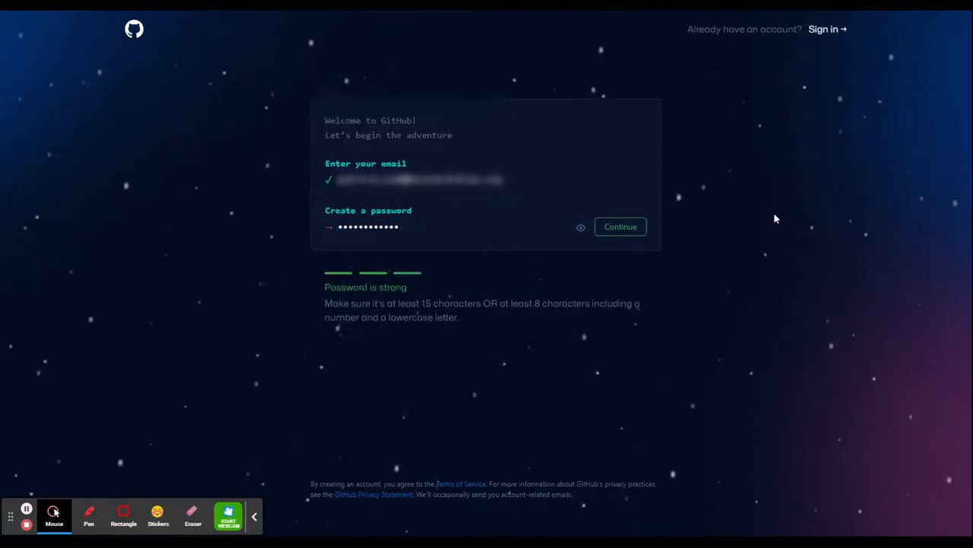
mouse_move(738, 273)
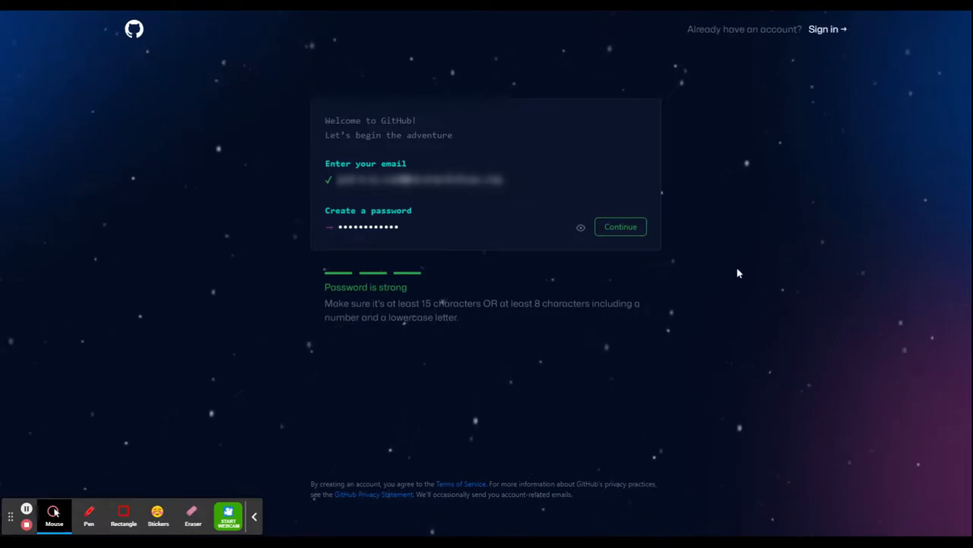
mouse_move(620, 227)
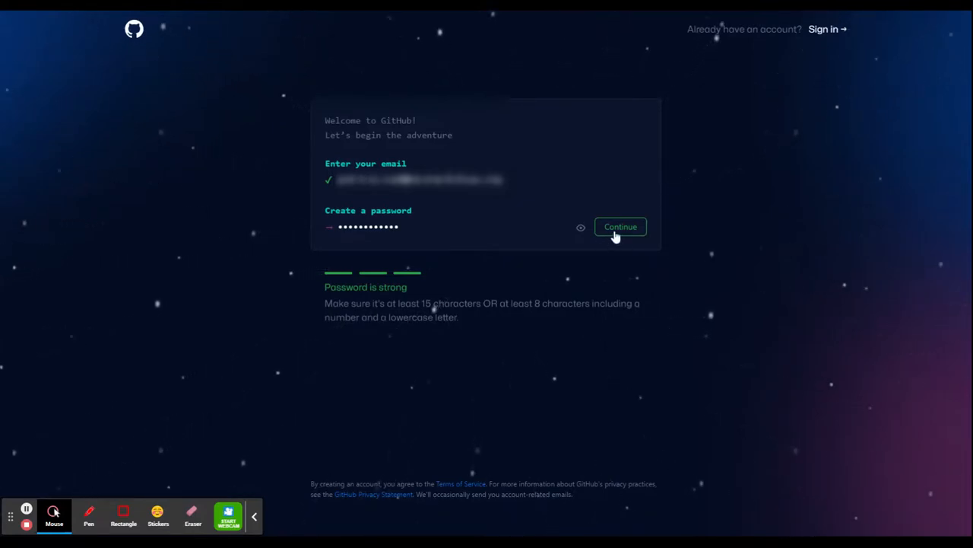
Submit the strong password and set the available username MsLaddTeaches.
click(619, 226)
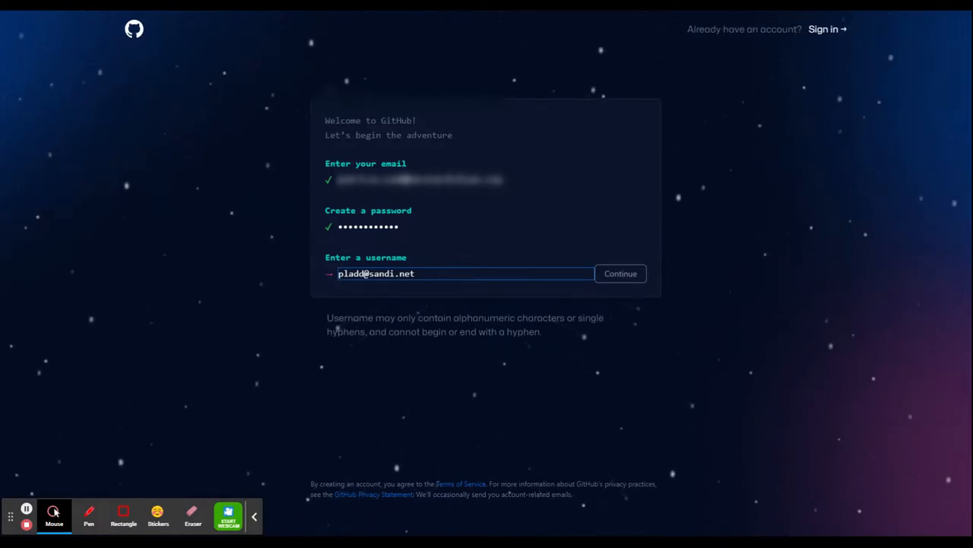
mouse_move(451, 257)
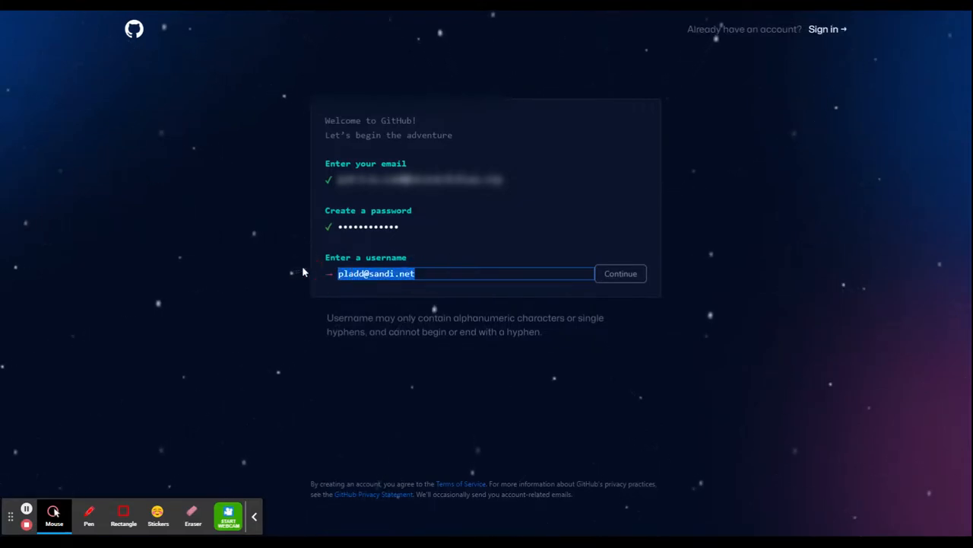
key(Delete)
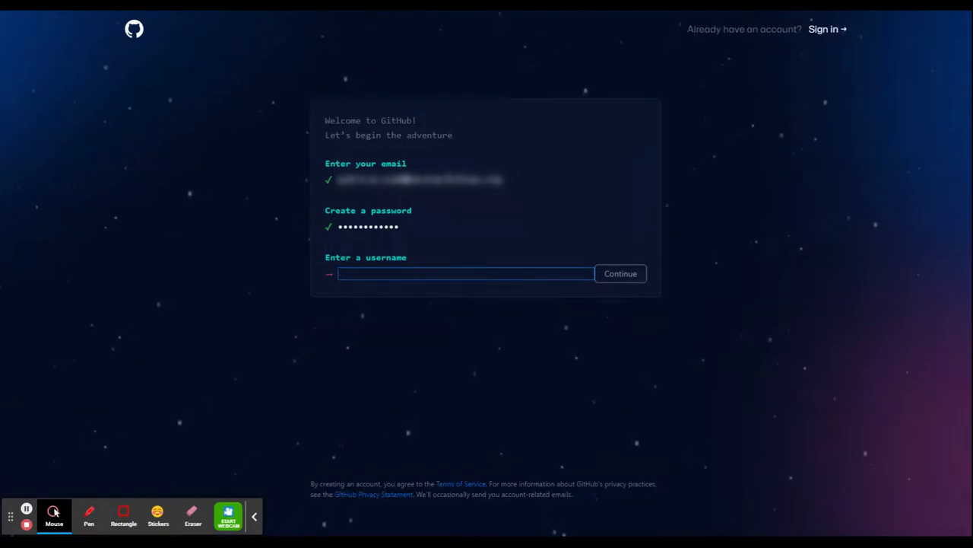
text(MsL)
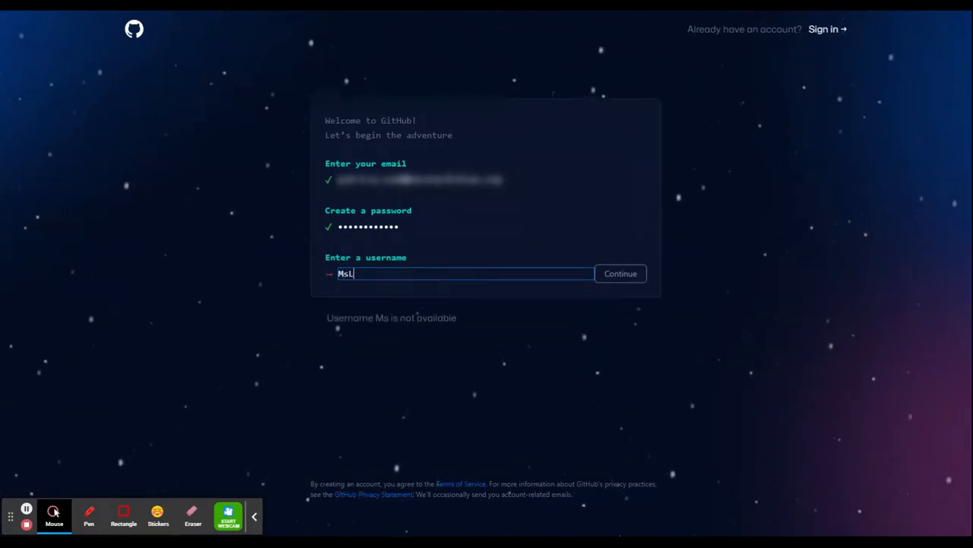
text(add)
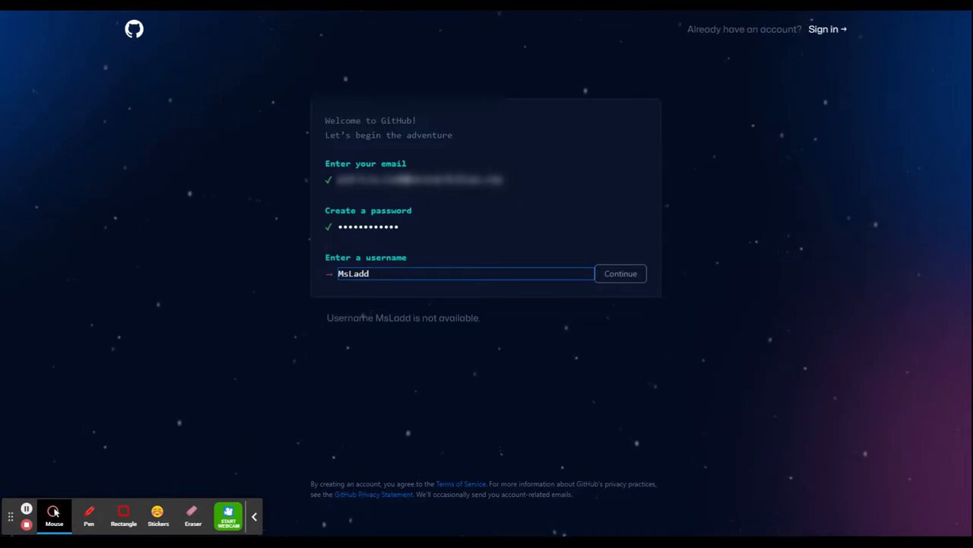
key(Backspace)
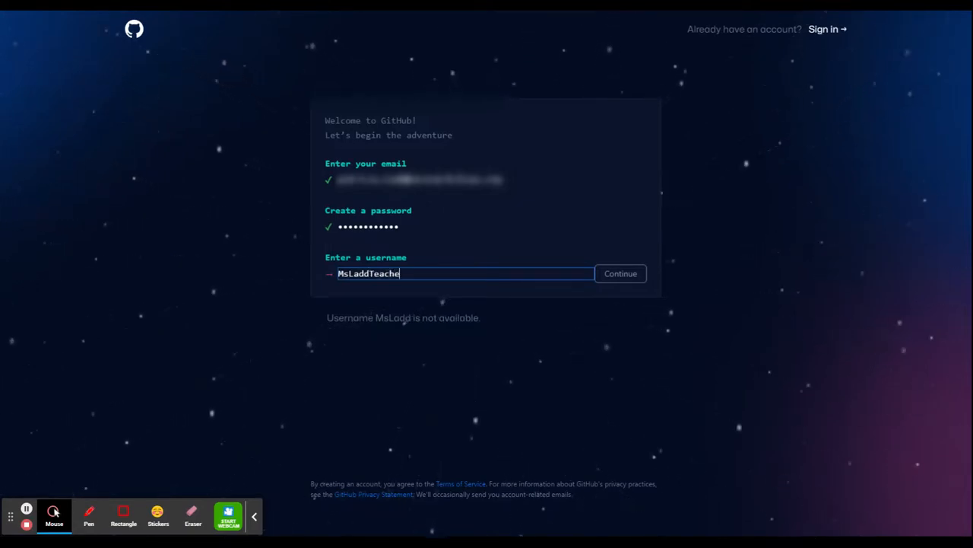
text(s)
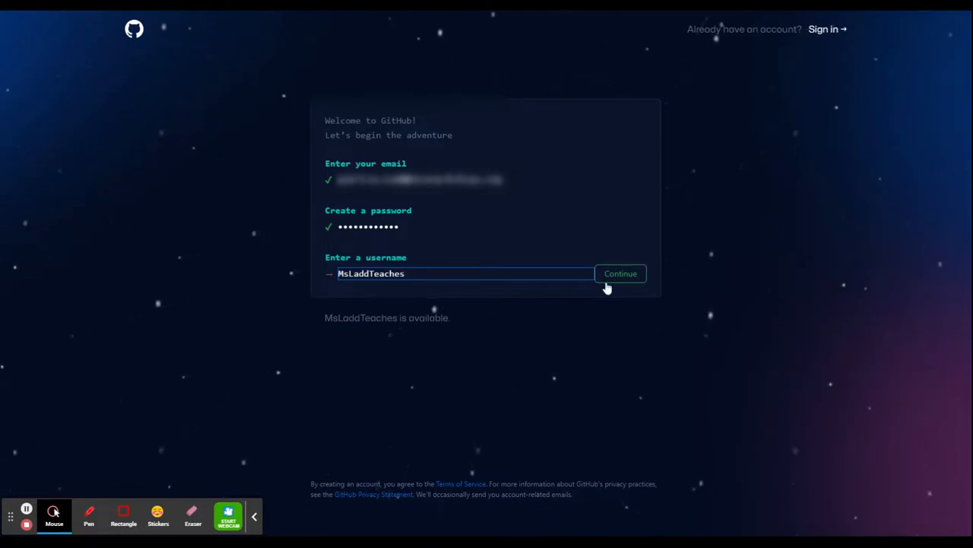
click(621, 274)
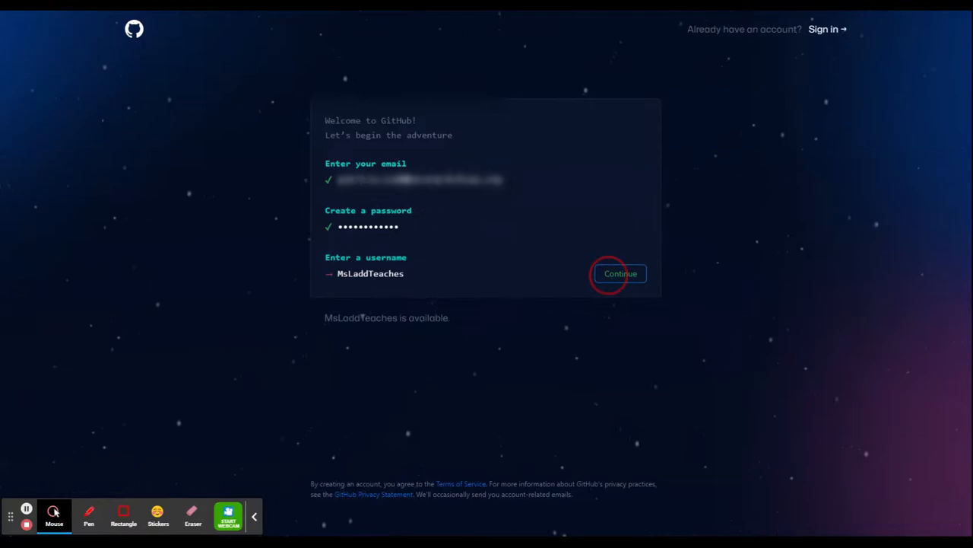
Confirm the username and decline product update emails by answering 'n'.
click(620, 273)
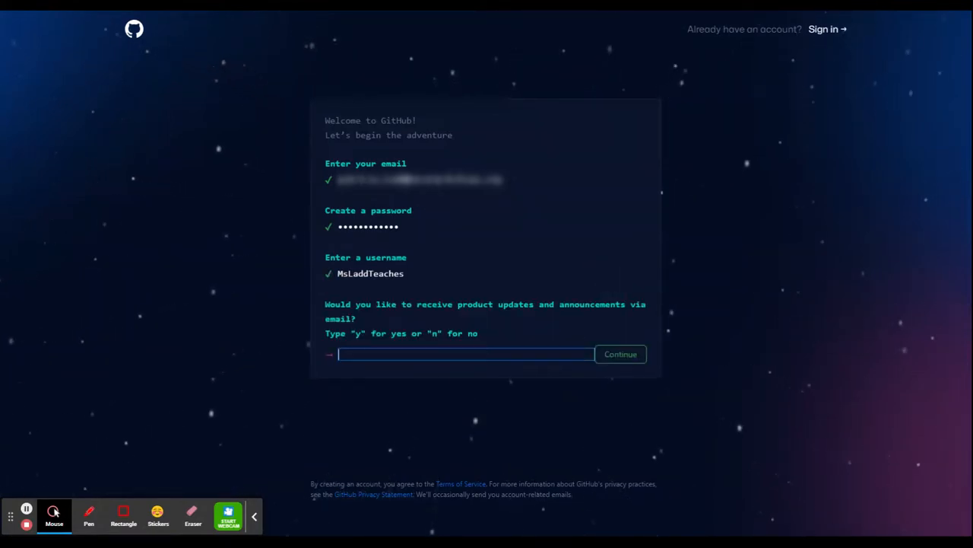
text(n)
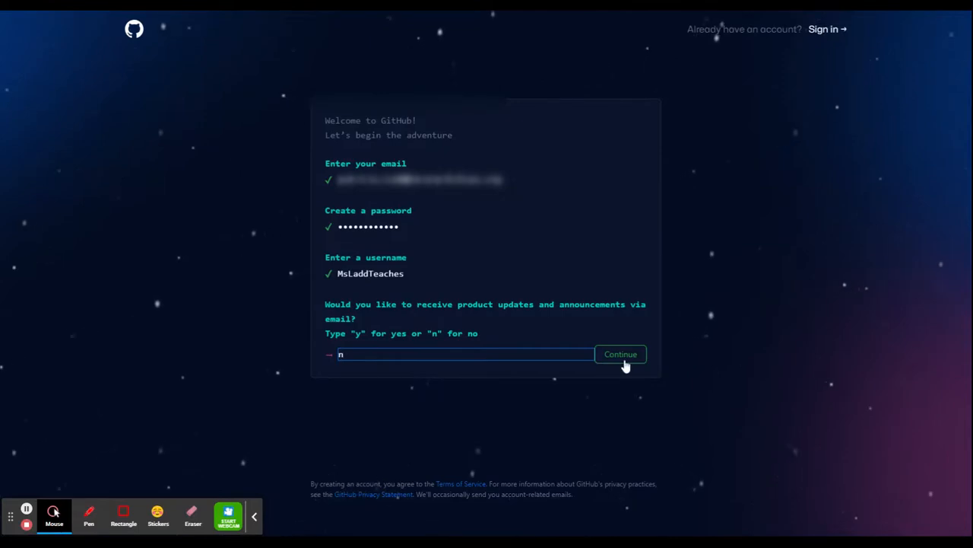
click(620, 354)
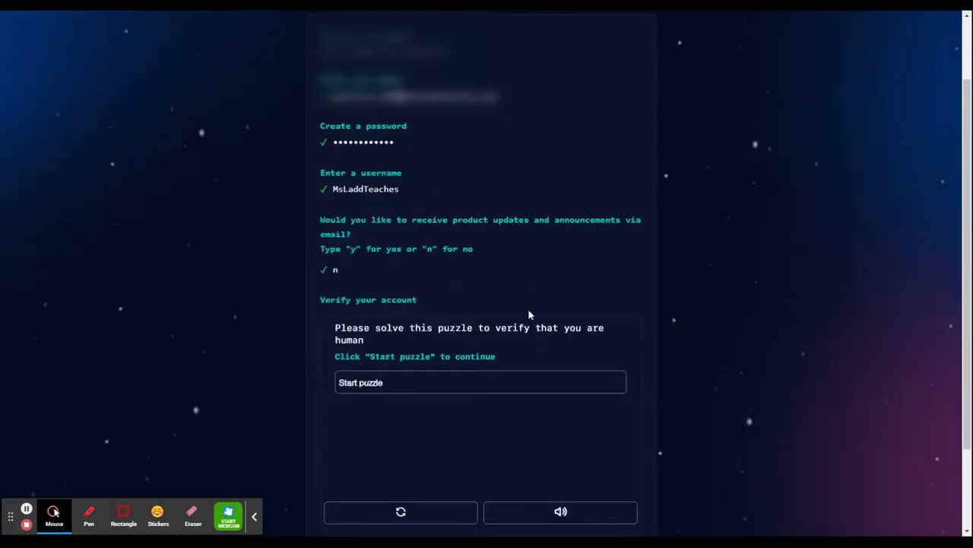
Solve the verification puzzle by picking the spiral galaxy image.
scroll(down, 3)
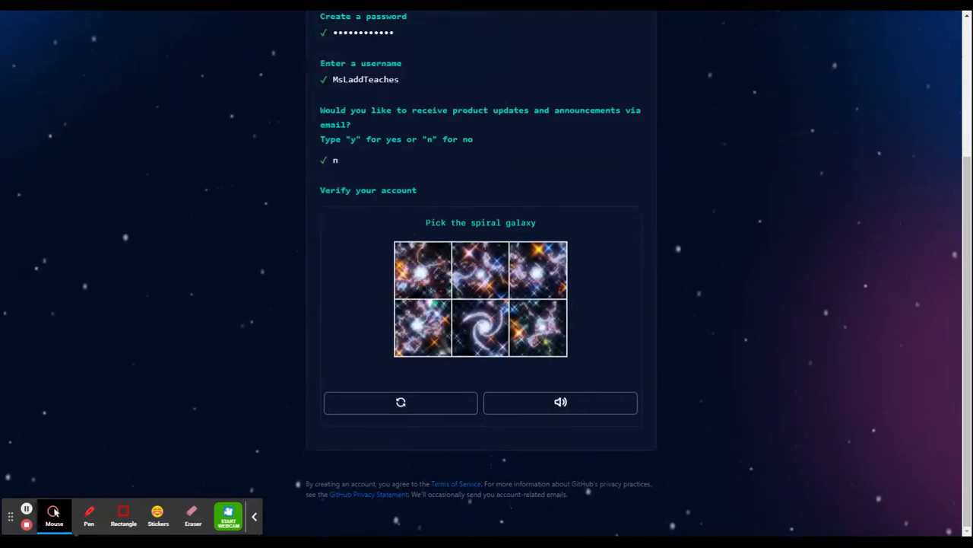
click(481, 327)
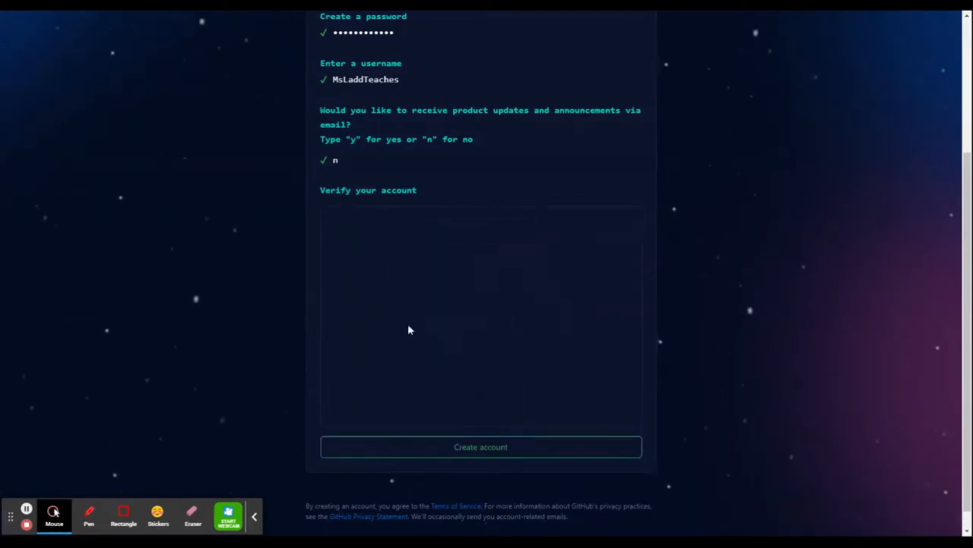
click(481, 447)
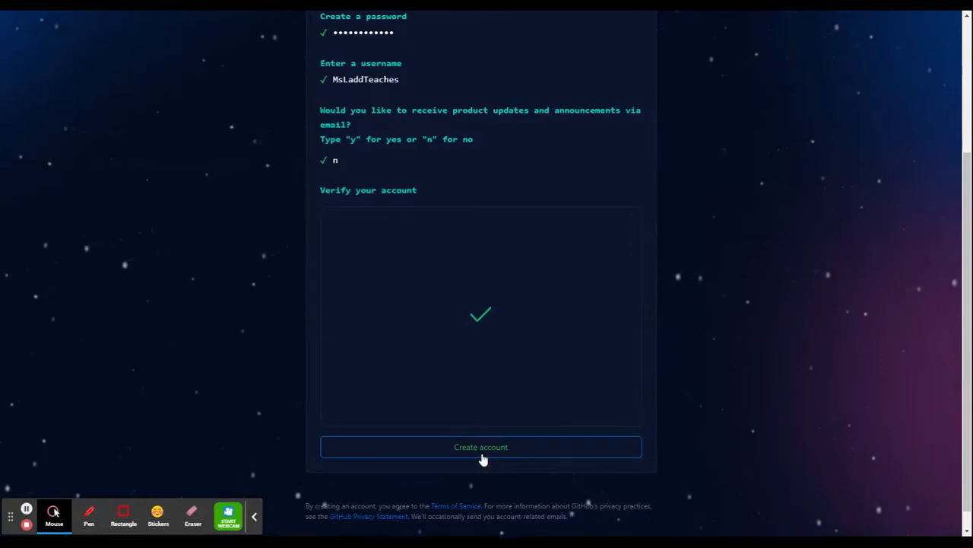
click(480, 446)
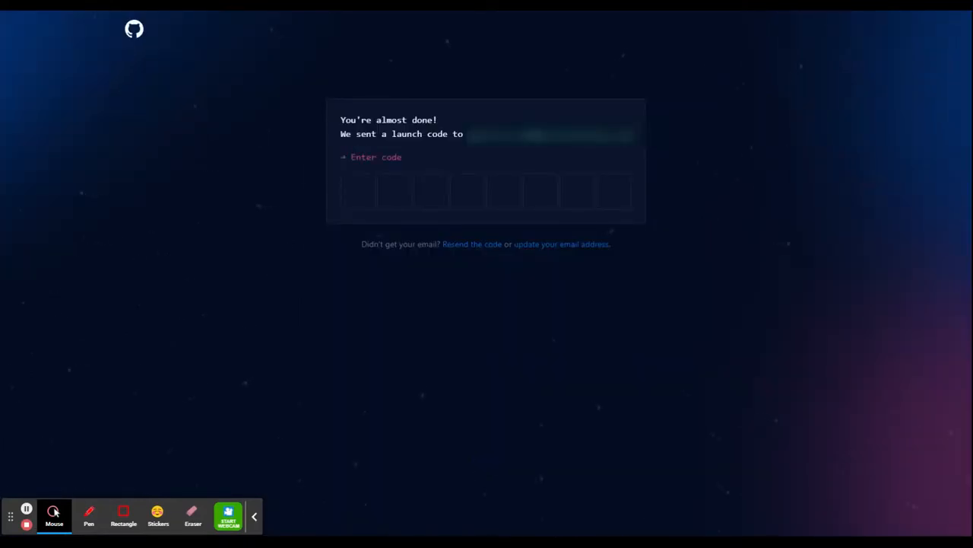
click(357, 190)
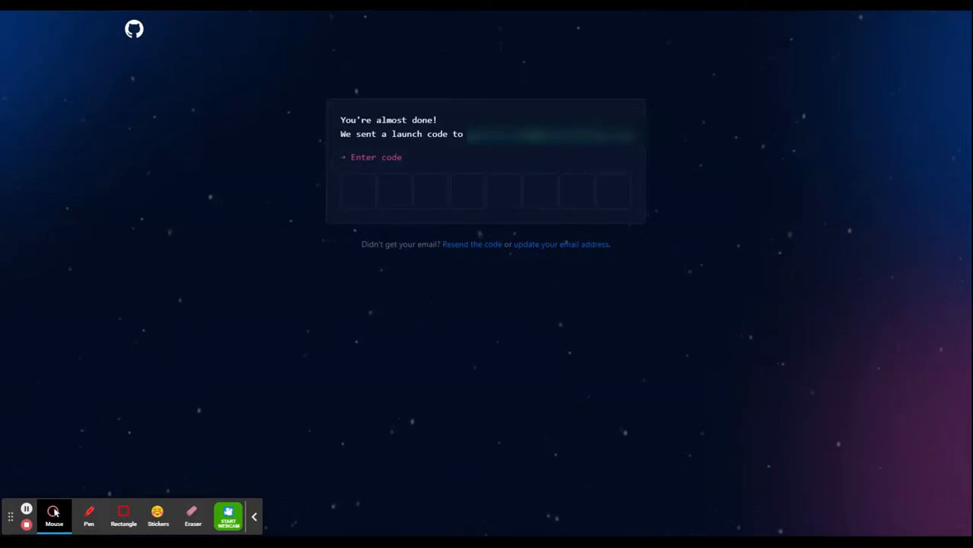
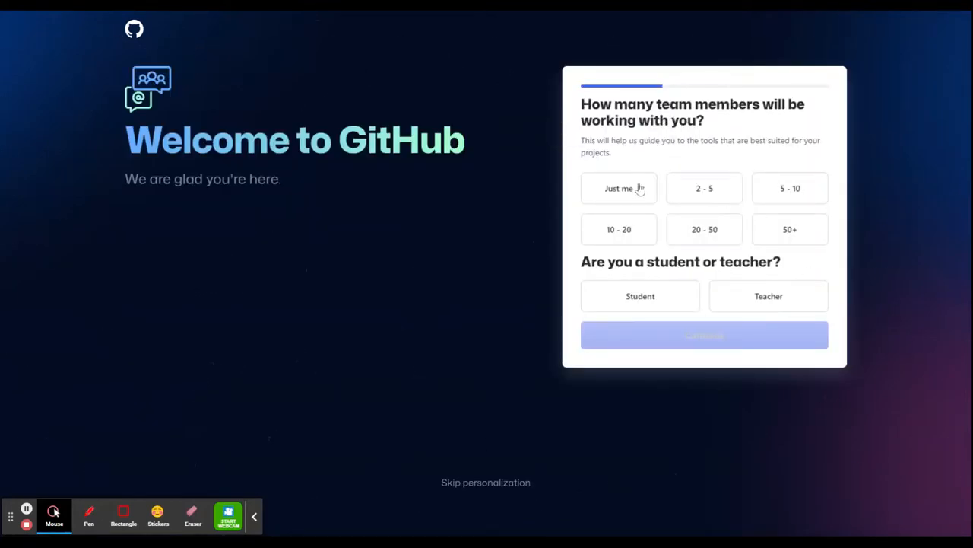
Answer the welcome survey as just me and a student, then skip the features question.
click(618, 188)
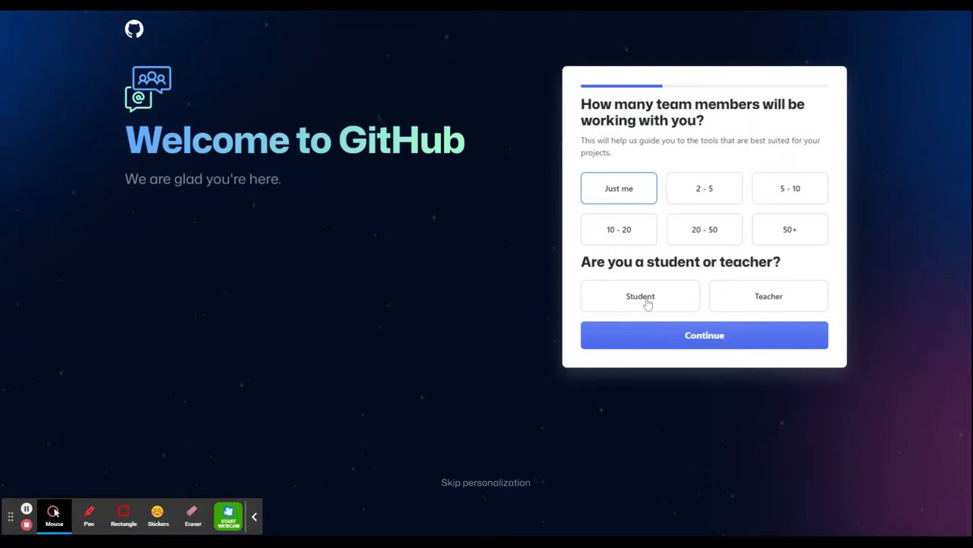
mouse_move(669, 335)
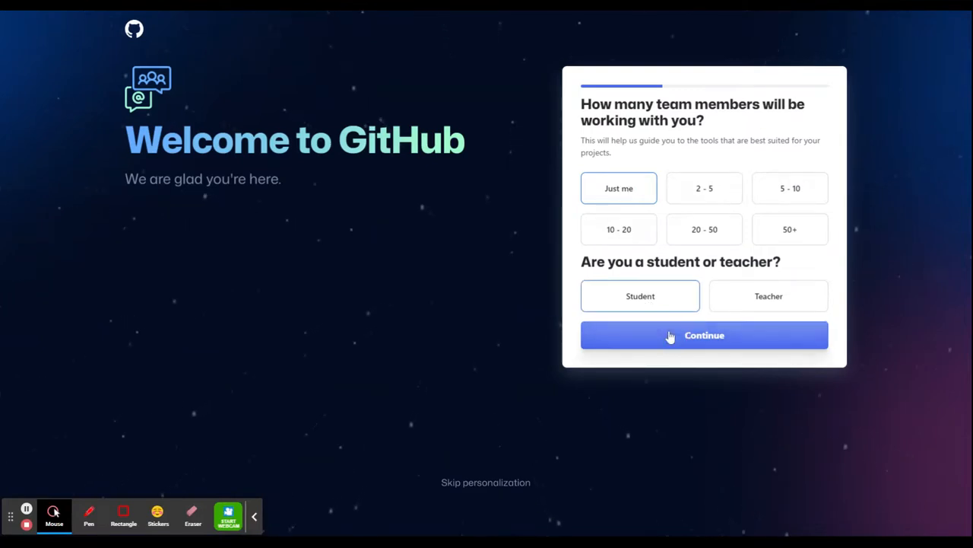
click(704, 335)
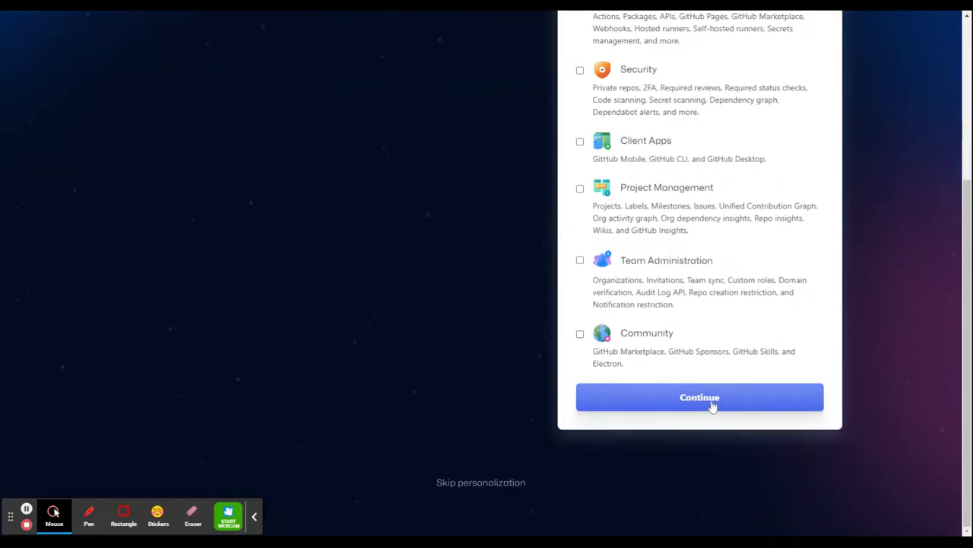
click(699, 397)
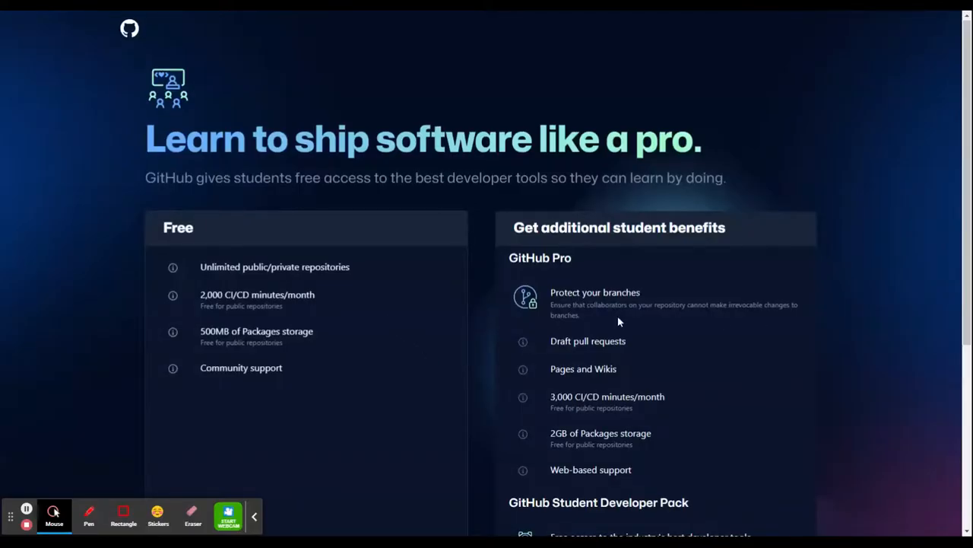
scroll(down, 3)
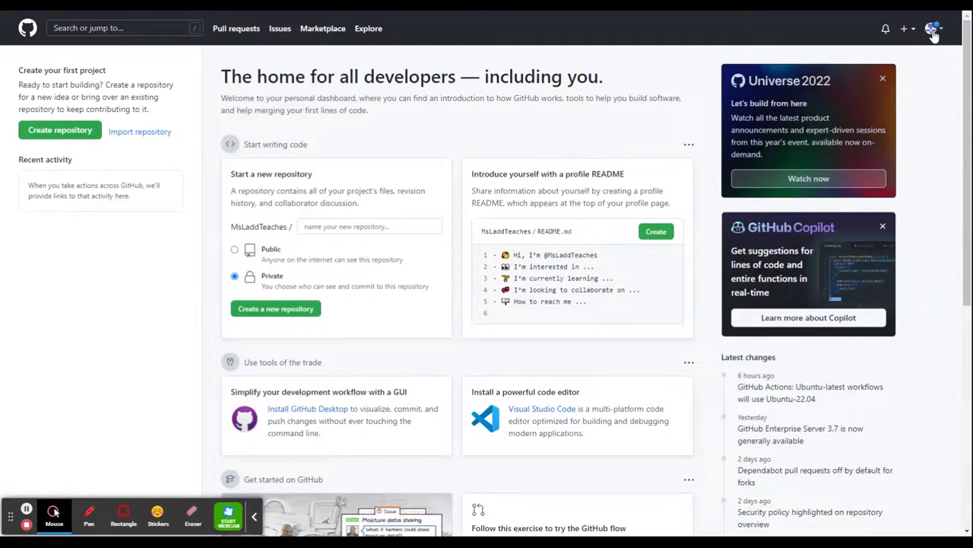
Go to Your profile from the top-right avatar menu.
click(933, 28)
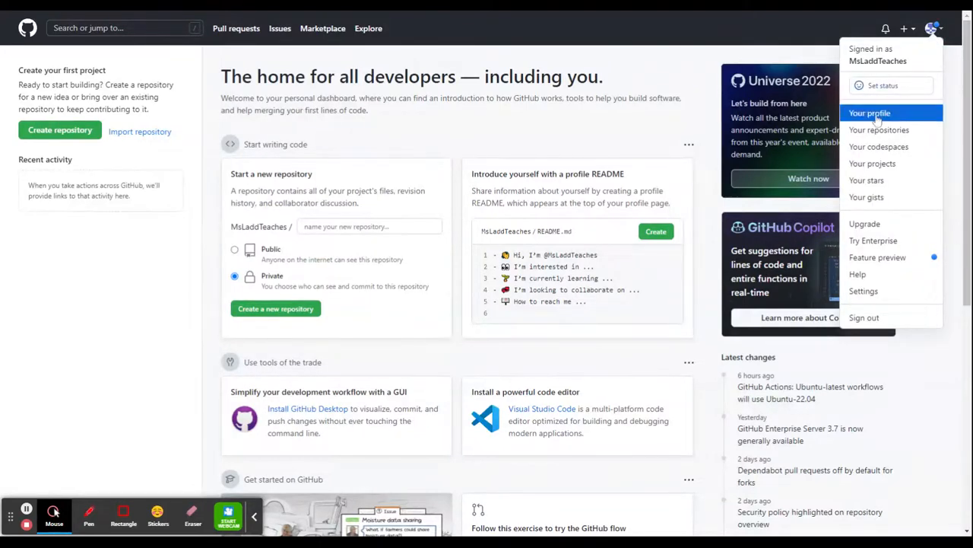
click(869, 112)
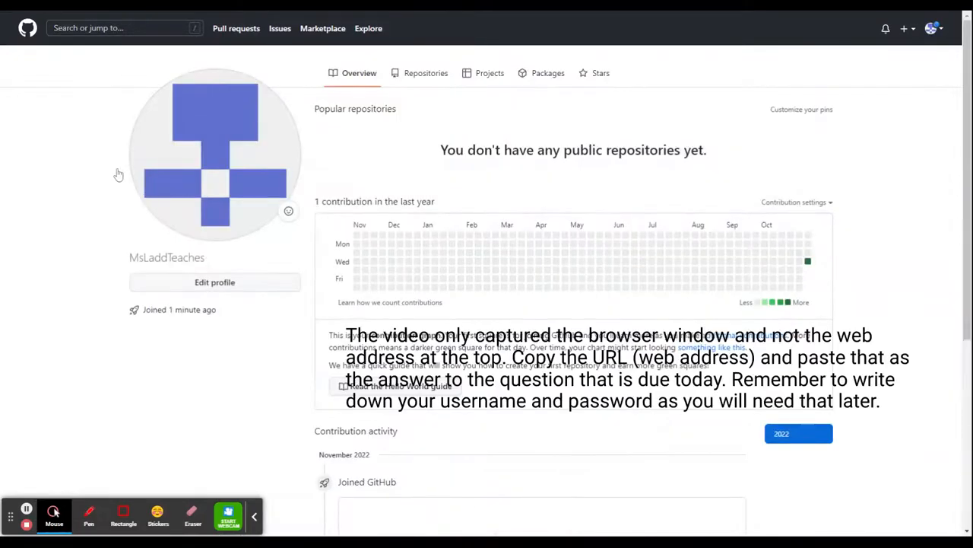
mouse_move(213, 15)
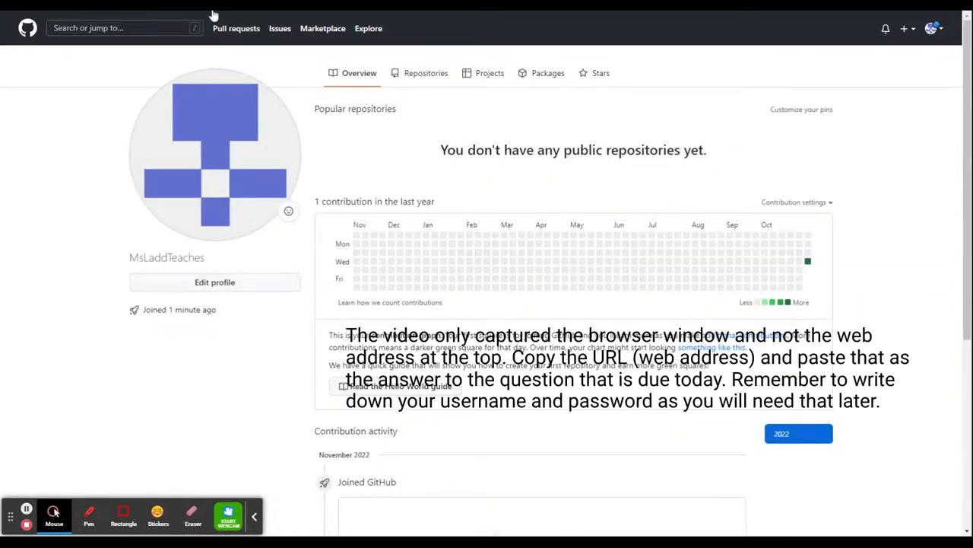